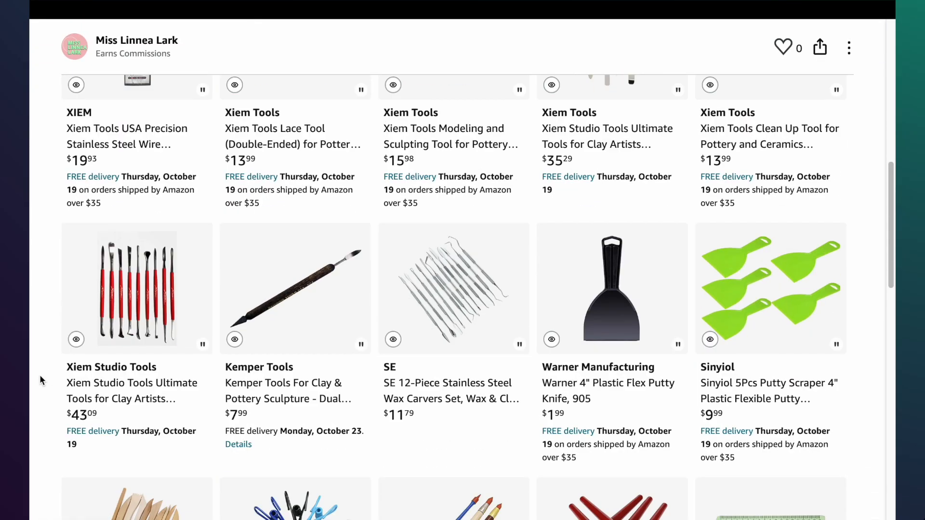
scroll("down", 3)
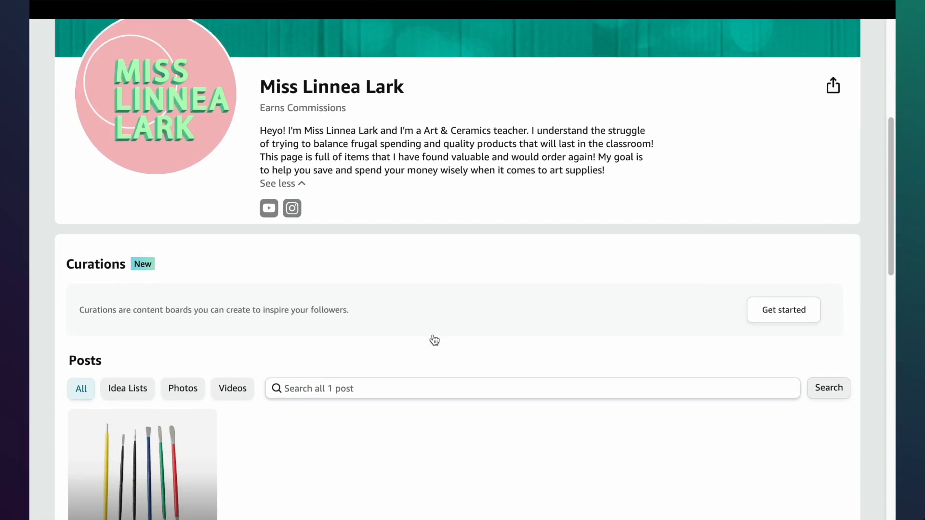
left_click(141, 466)
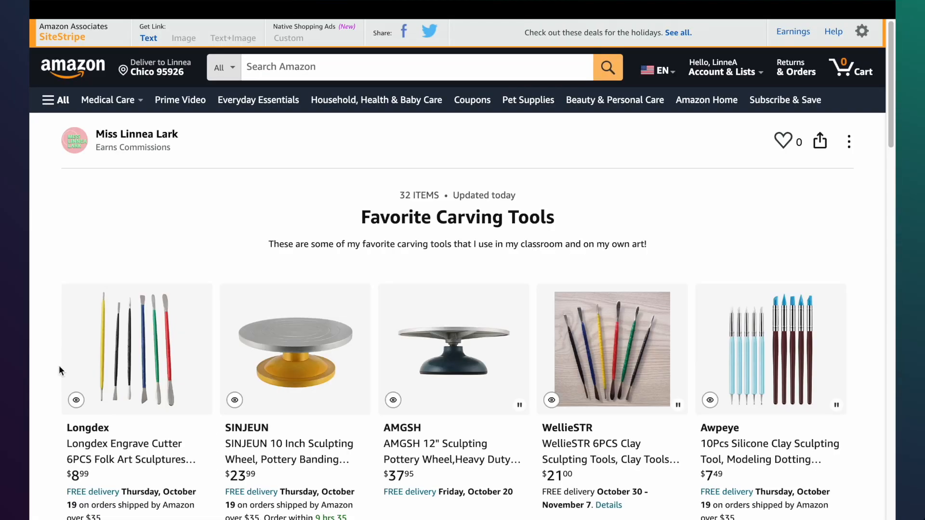
scroll("down", 3)
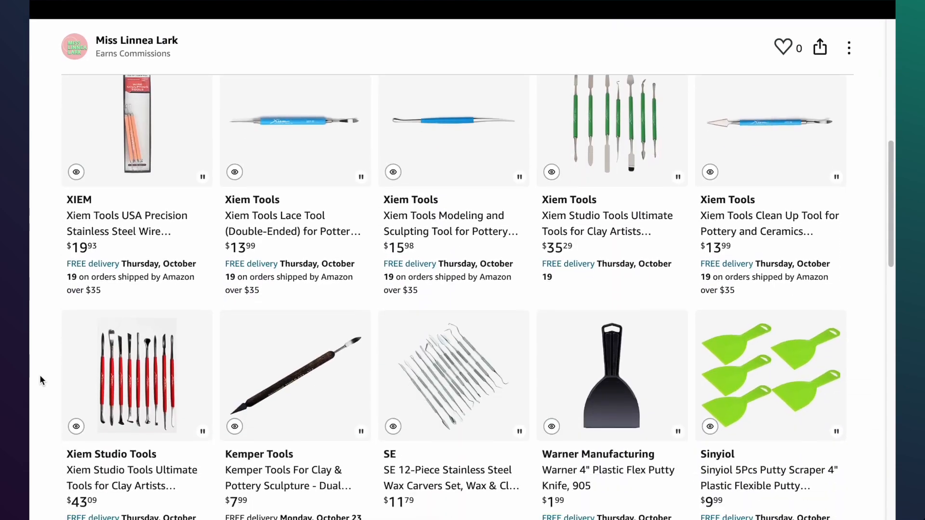
scroll("down", 3)
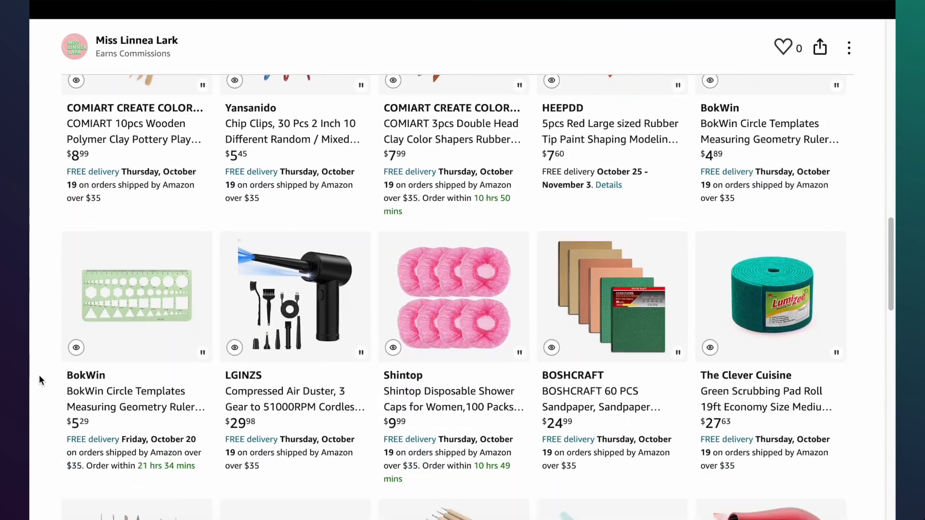
scroll("down", 3)
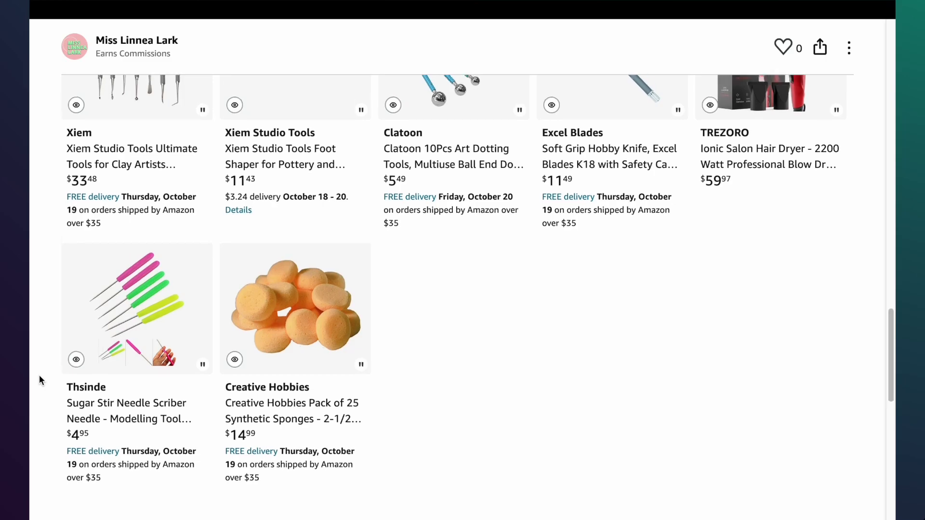